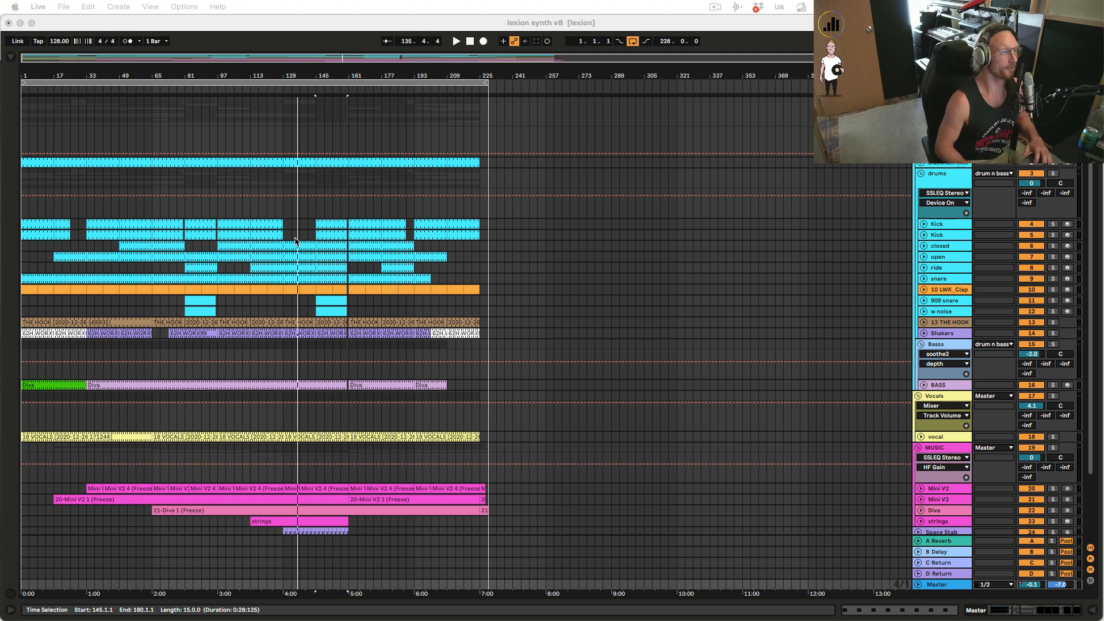
pyautogui.moveTo(355, 301)
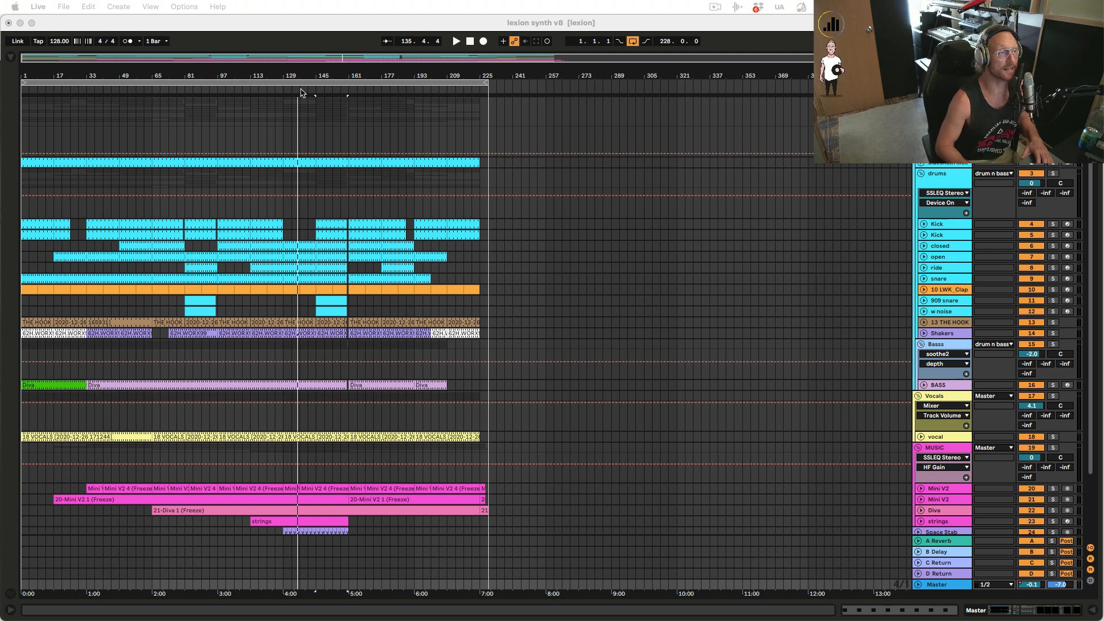
# Step: Start playing the arrangement of the 'lexion synth v8' project
pyautogui.click(456, 41)
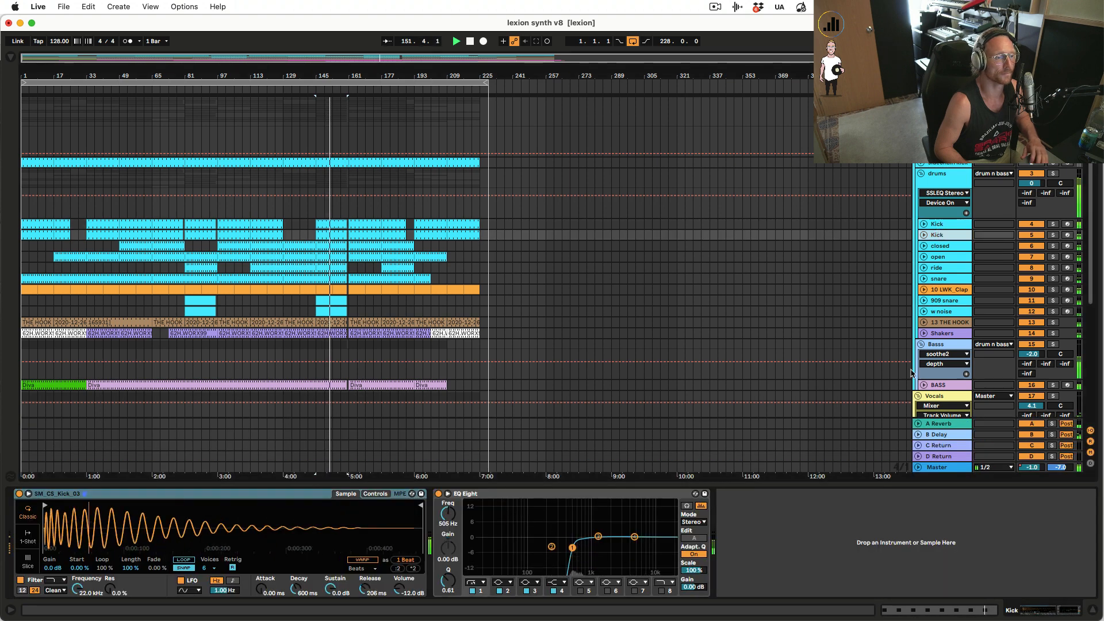
# Step: Show the low kick's LWK_Kick_03 Simpler and EQ Eight with its 37.5 Hz low cut
pyautogui.click(937, 467)
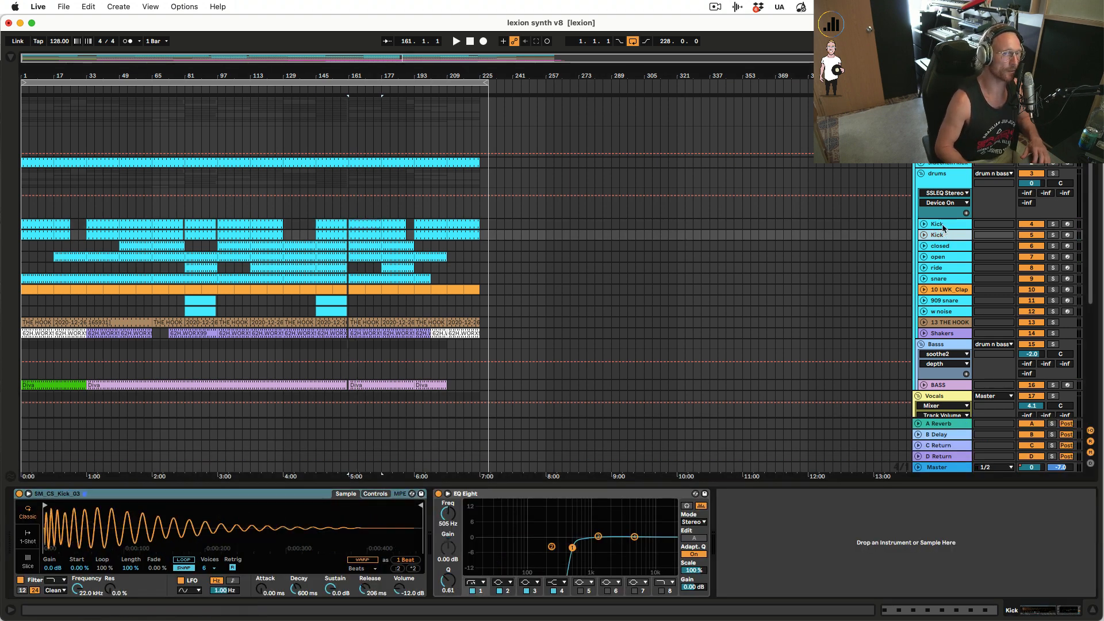
pyautogui.click(944, 224)
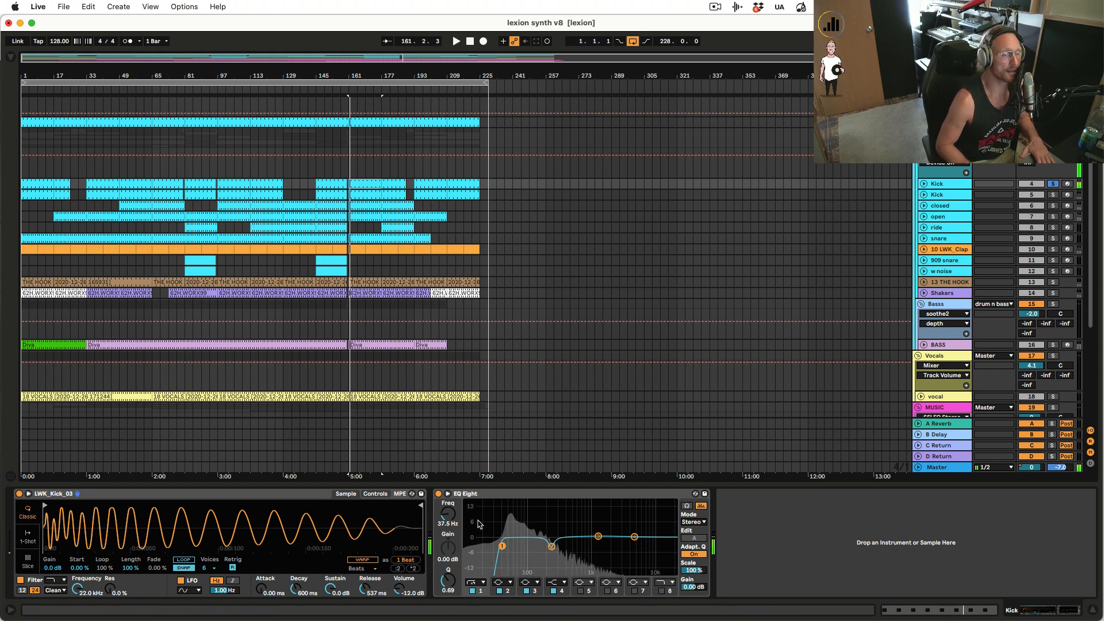
# Step: Solo the tick kick and show its SM_C5_Kick_03 sampler and high-pass EQ Eight
pyautogui.moveTo(501, 545); pyautogui.dragTo(551, 546)
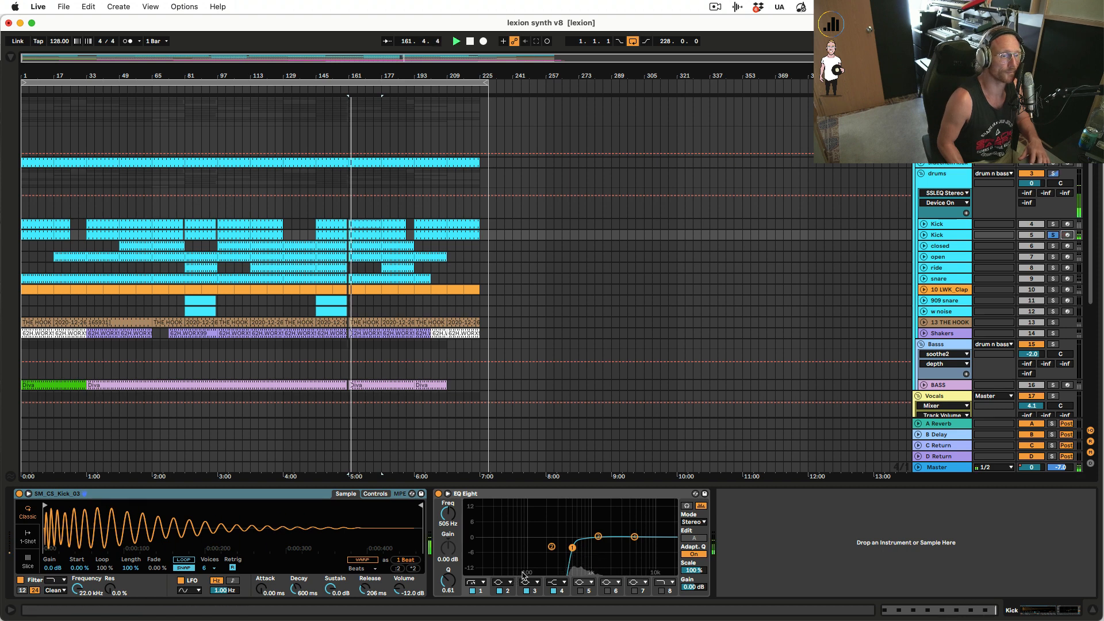
# Step: Unsolo the tick kick and set the playback start point at bar 49
pyautogui.click(438, 493)
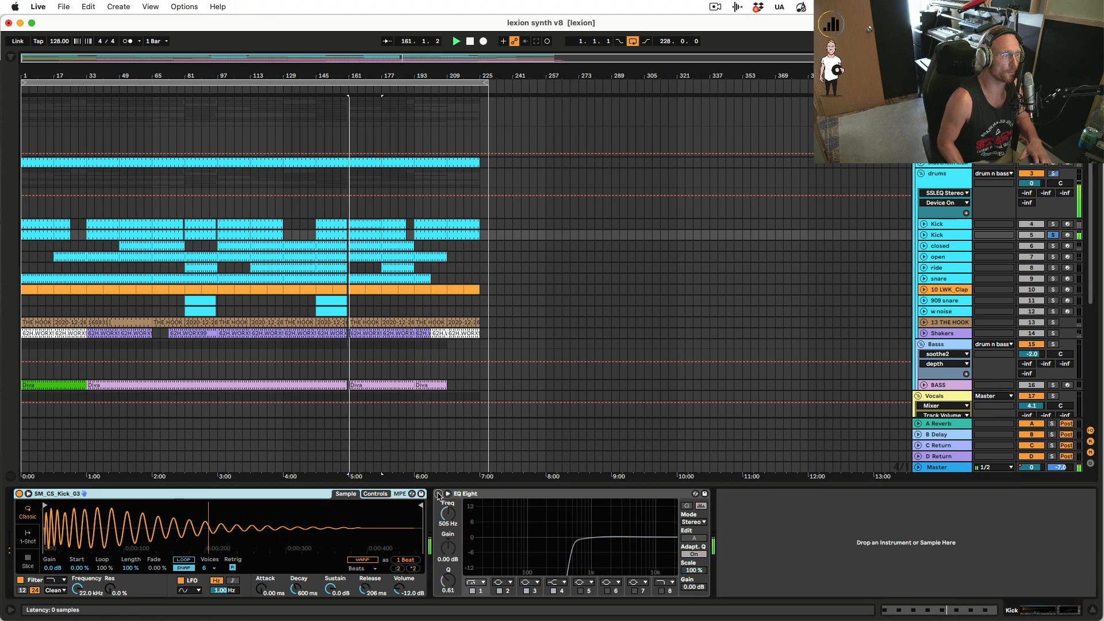
pyautogui.click(483, 40)
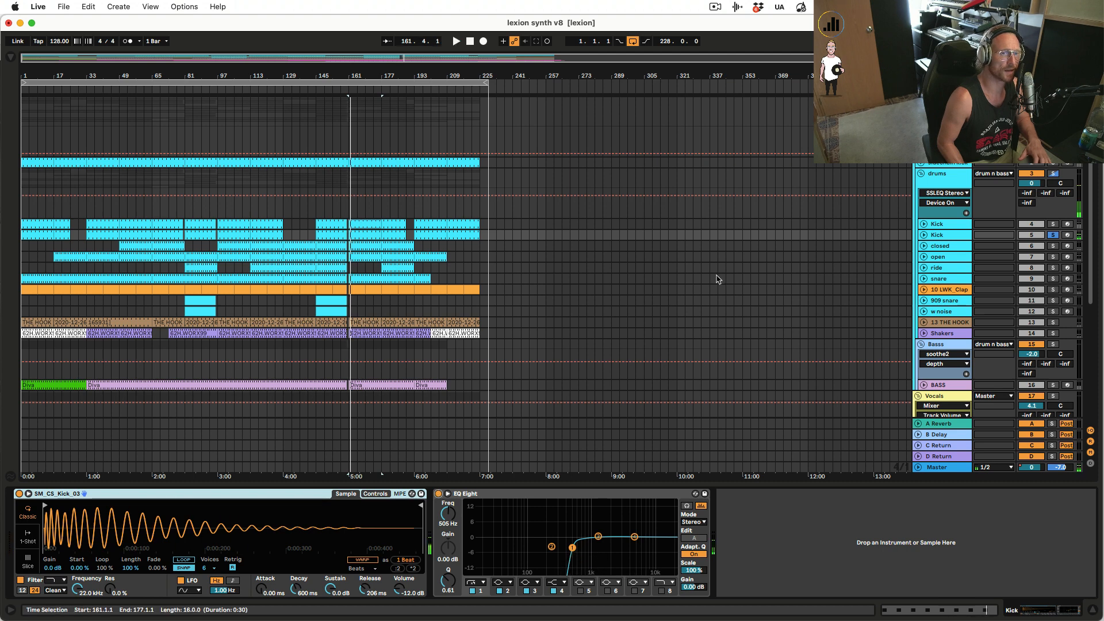
pyautogui.click(1053, 234)
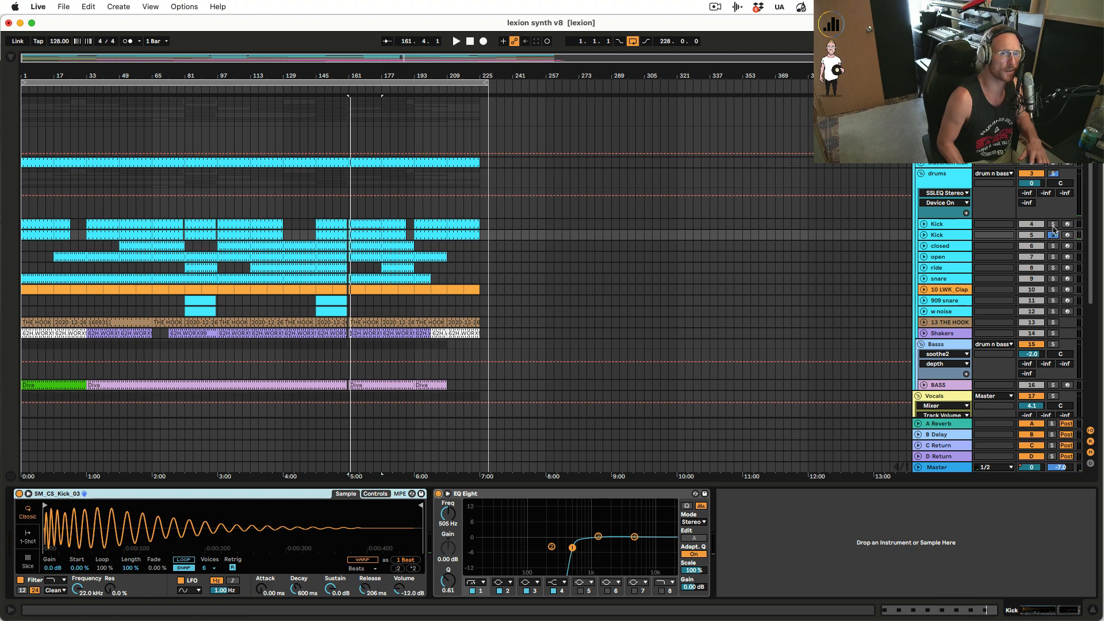
pyautogui.click(1053, 224)
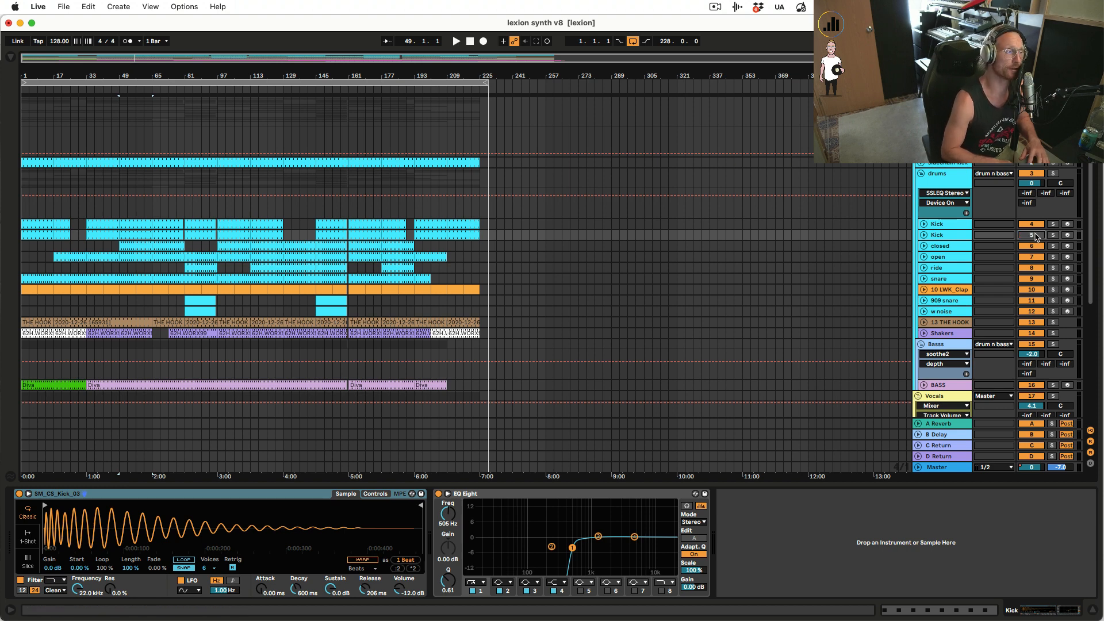
# Step: Stop playback near bar 56 and show the low kick's LWK_Kick_03 sampler and EQ Eight
pyautogui.click(456, 40)
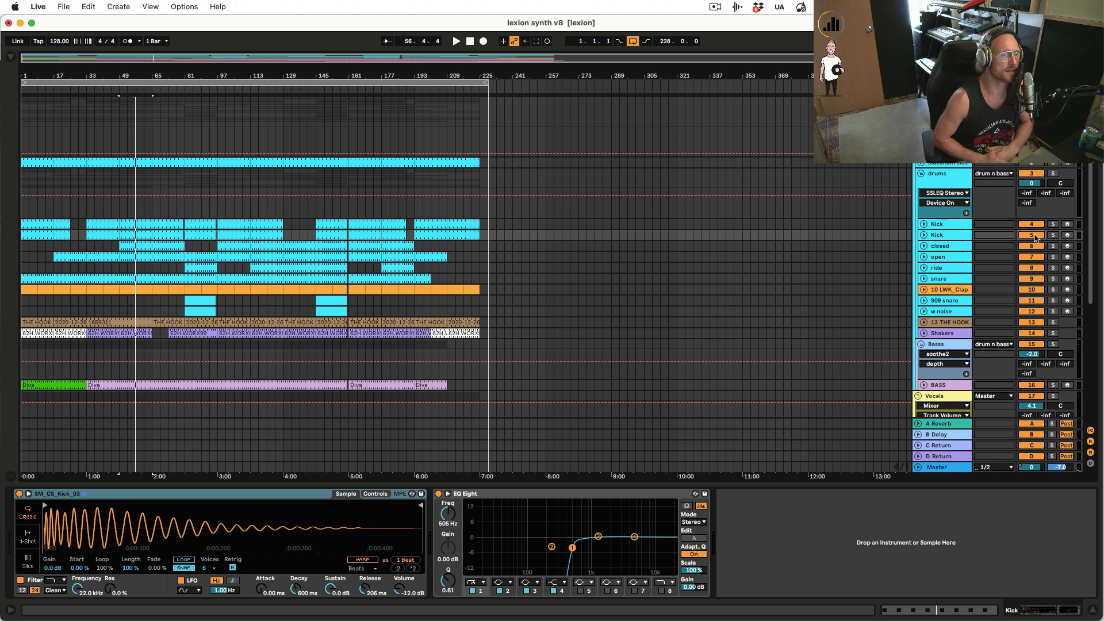
pyautogui.click(937, 224)
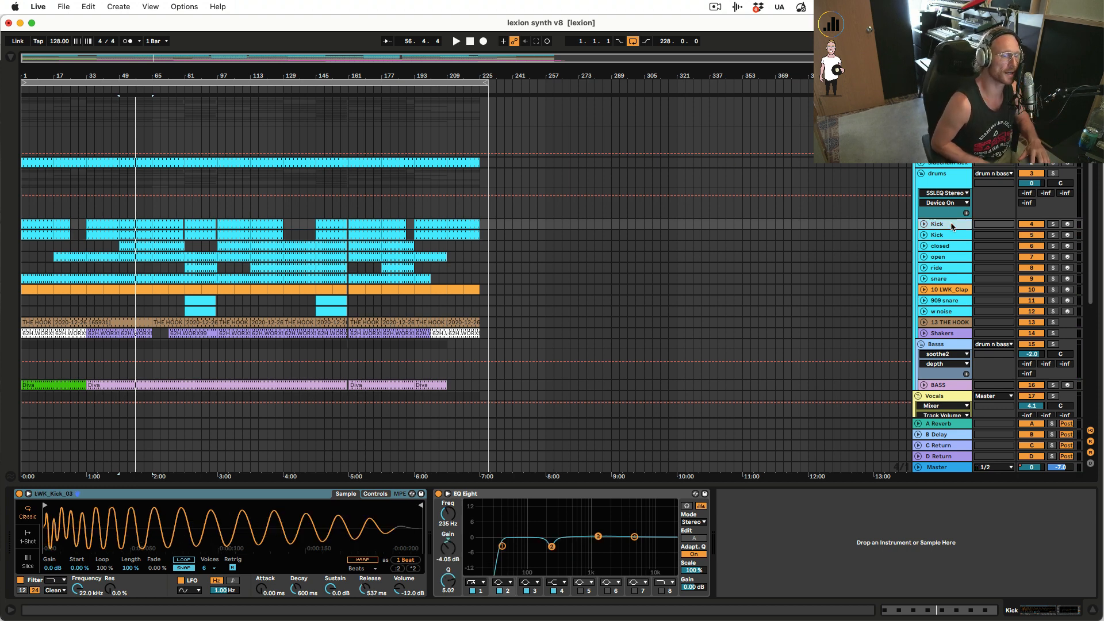